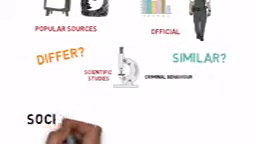
text(SOCIOLOGICAL THEOR)
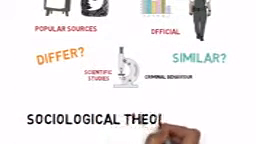